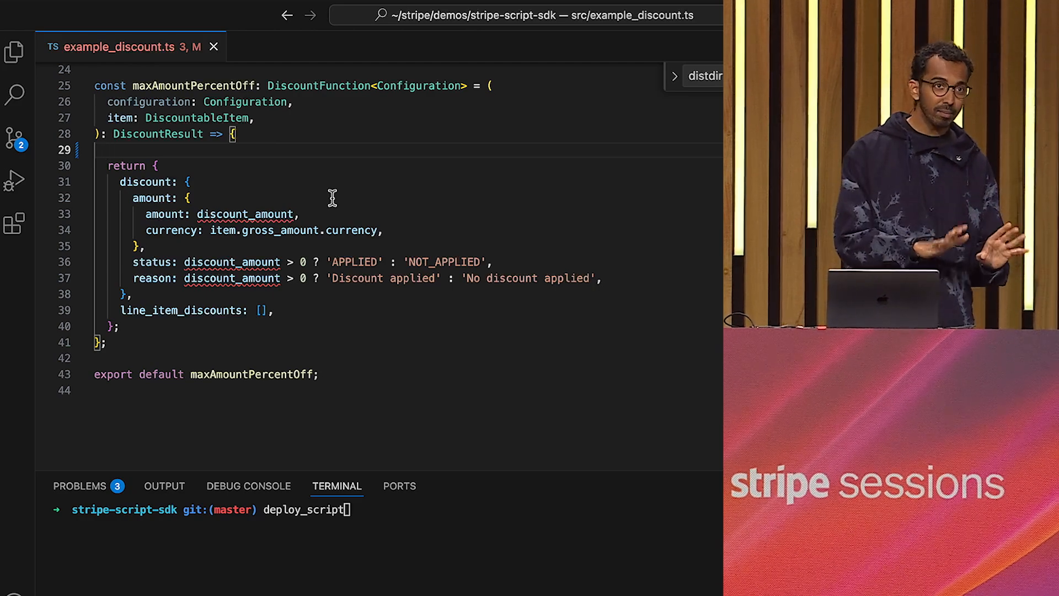
Add 10%/20% quantity tiers above 100 and 200 items and compute discount_amount
type("discount_amount = item.gross_amount.amount * percentage;")
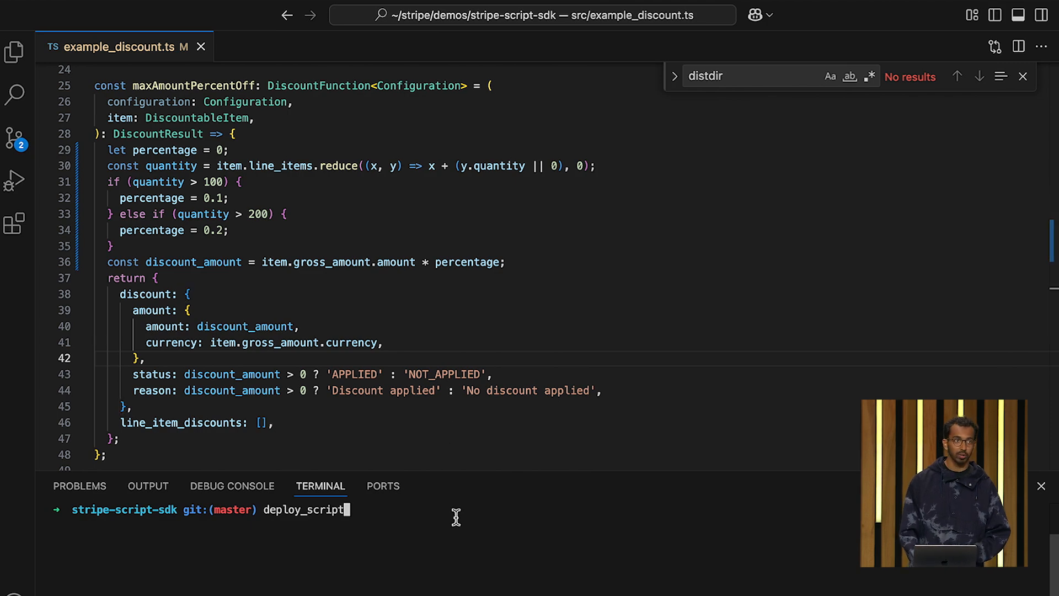
Run deploy_script in the terminal and review the type-check, lint and zip output
key("Return")
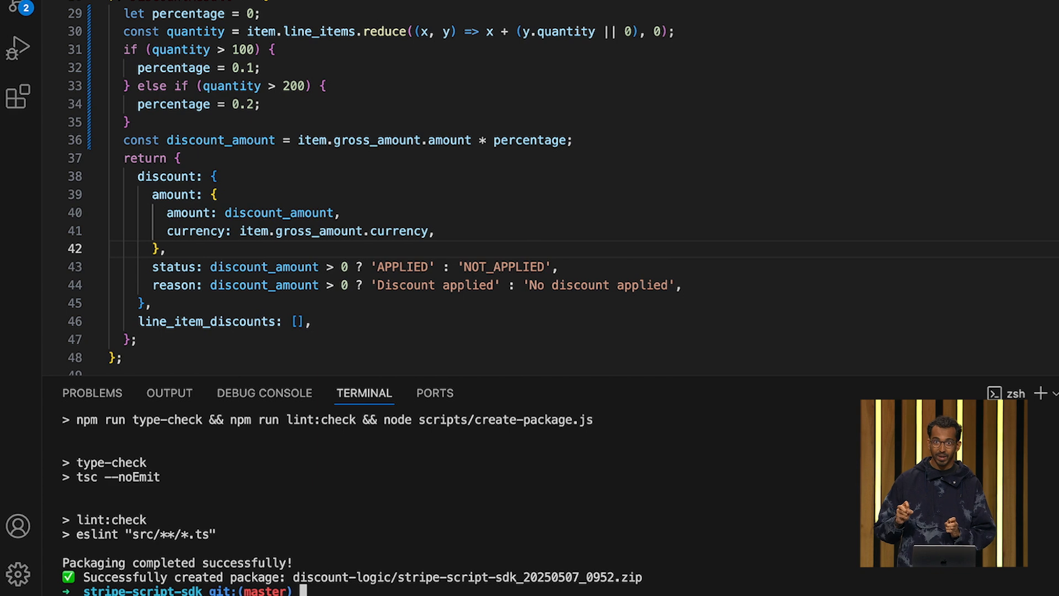
scroll("up", 3)
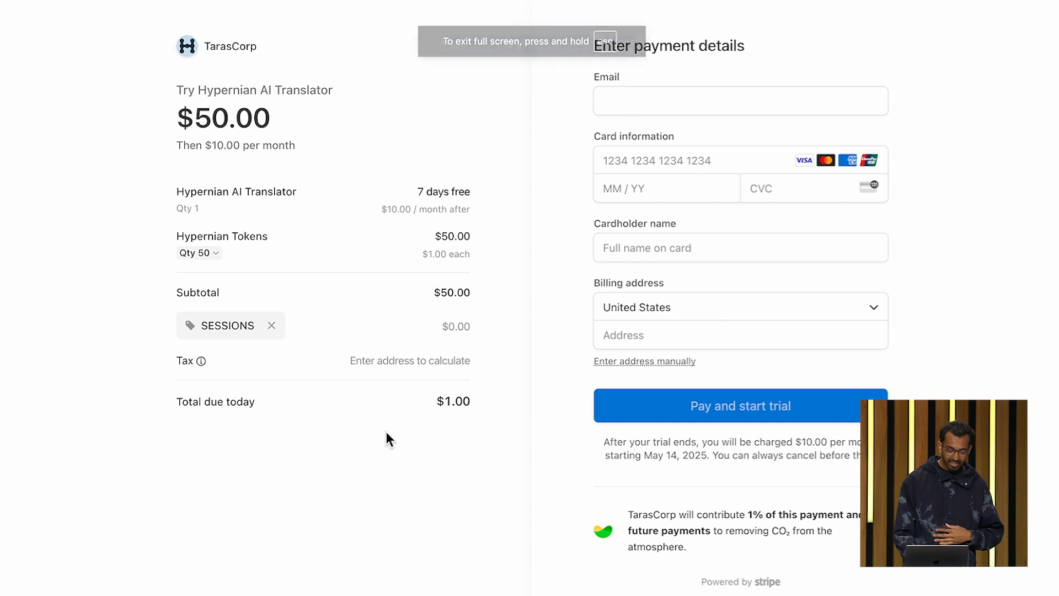
Change the Hypernian Tokens quantity to 150 in Stripe Checkout
left_click(193, 253)
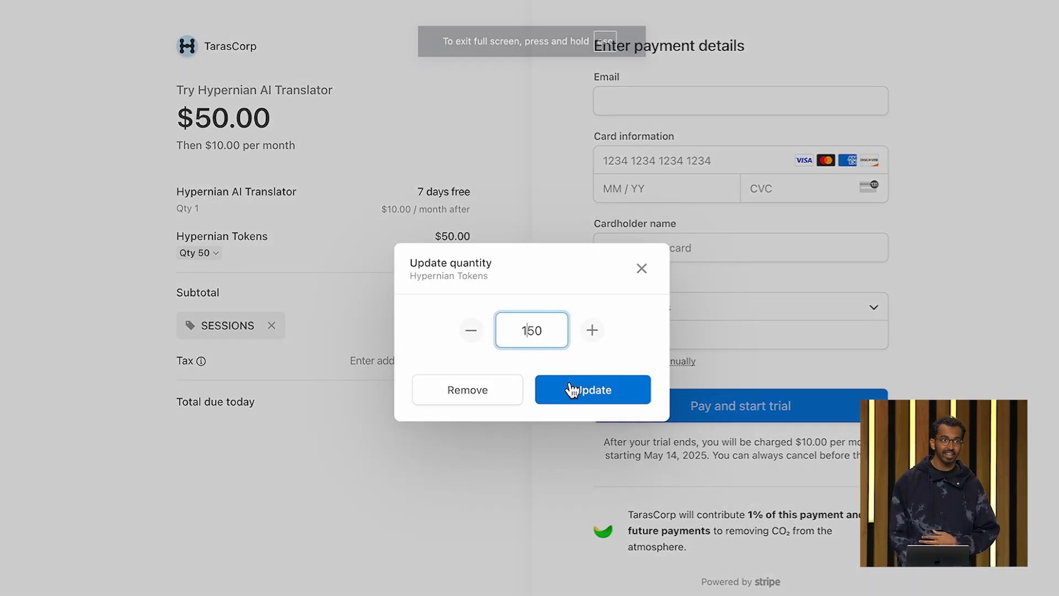
left_click(593, 391)
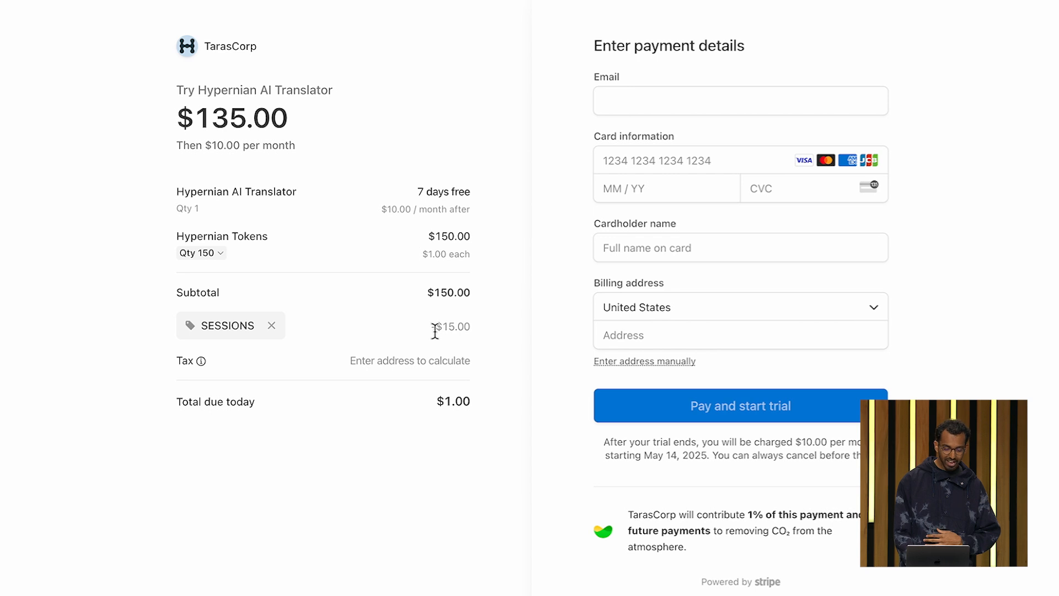